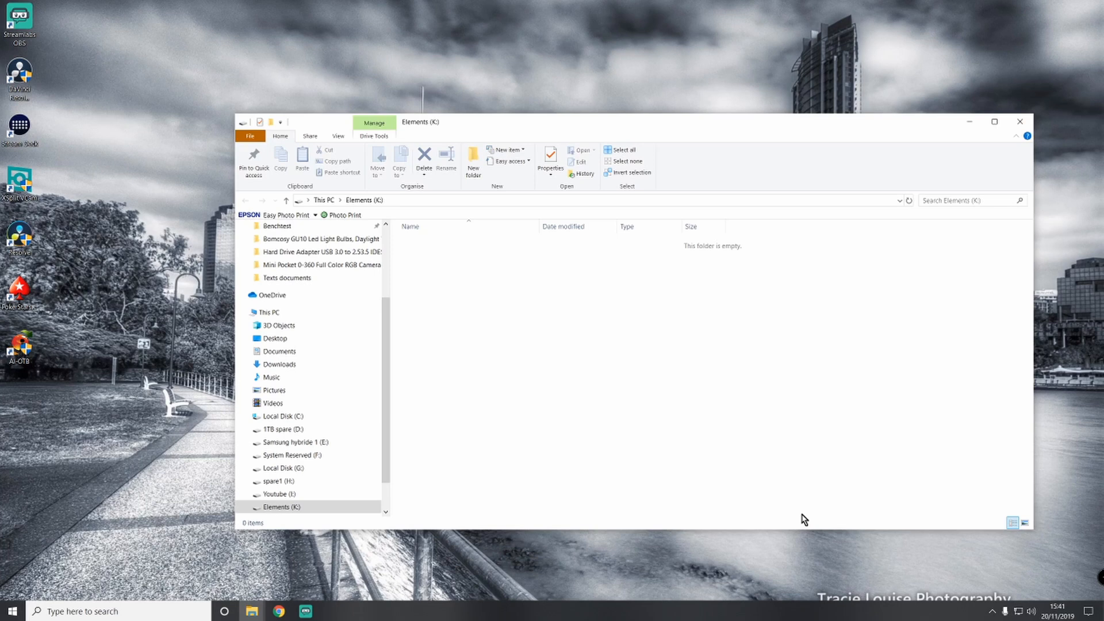
mouse_move(362, 527)
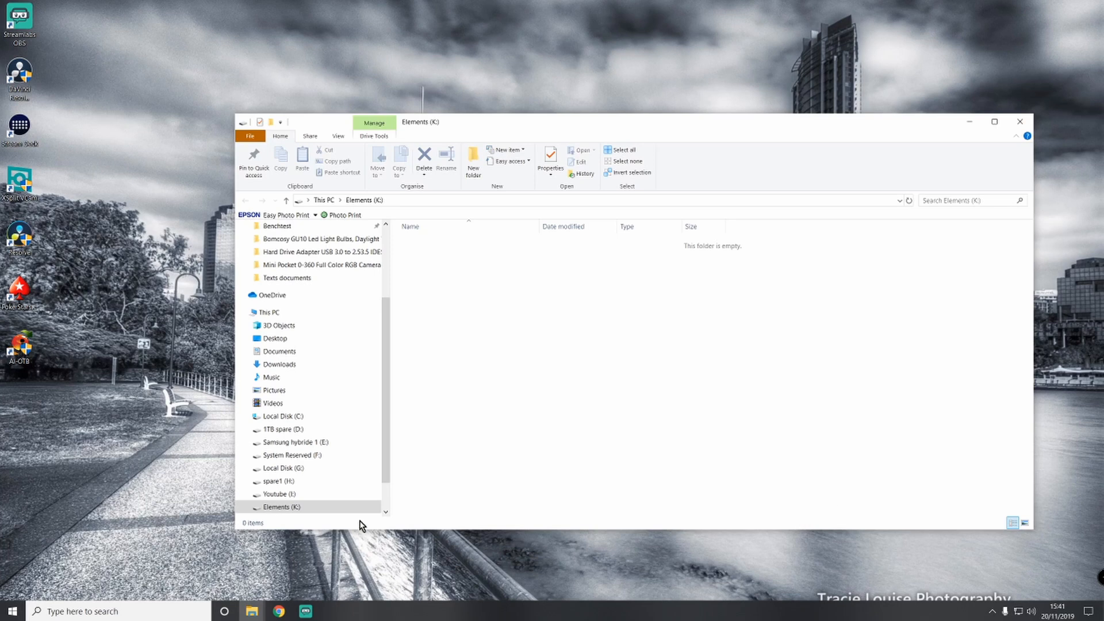
- Check the Elements (K:) drive's capacity in Properties, then paste S5550002.MP4 onto it
right_click(282, 507)
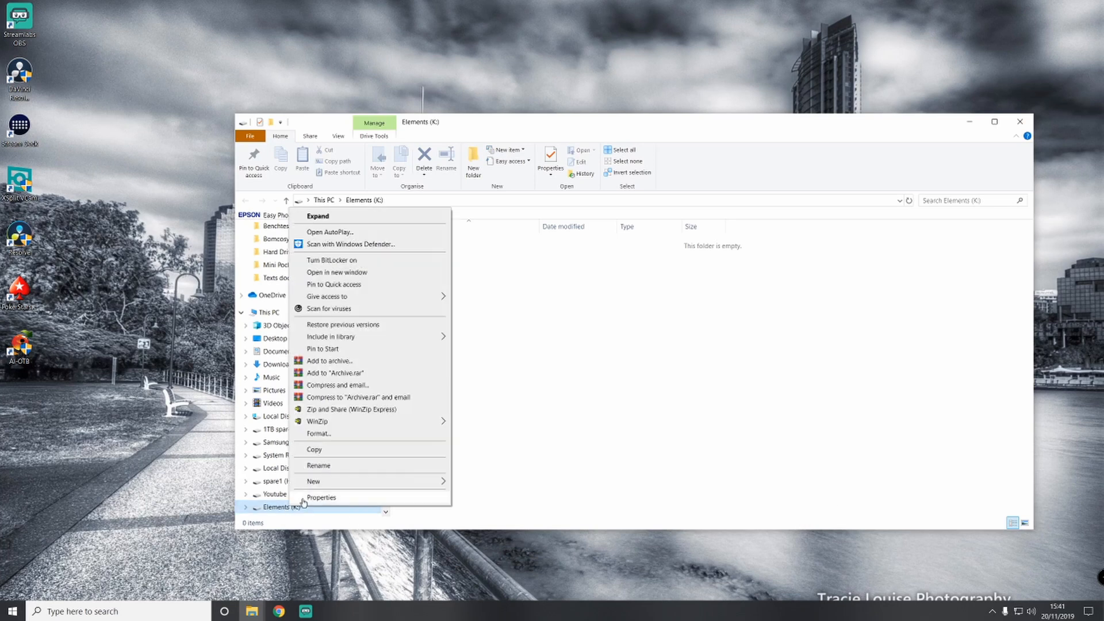
left_click(321, 498)
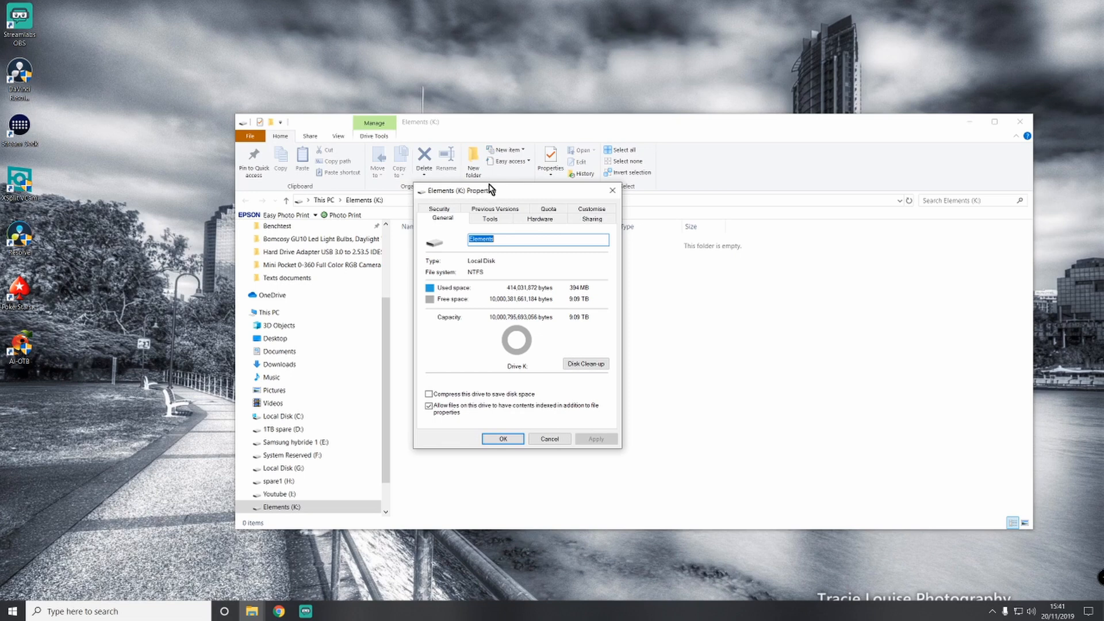
mouse_move(656, 363)
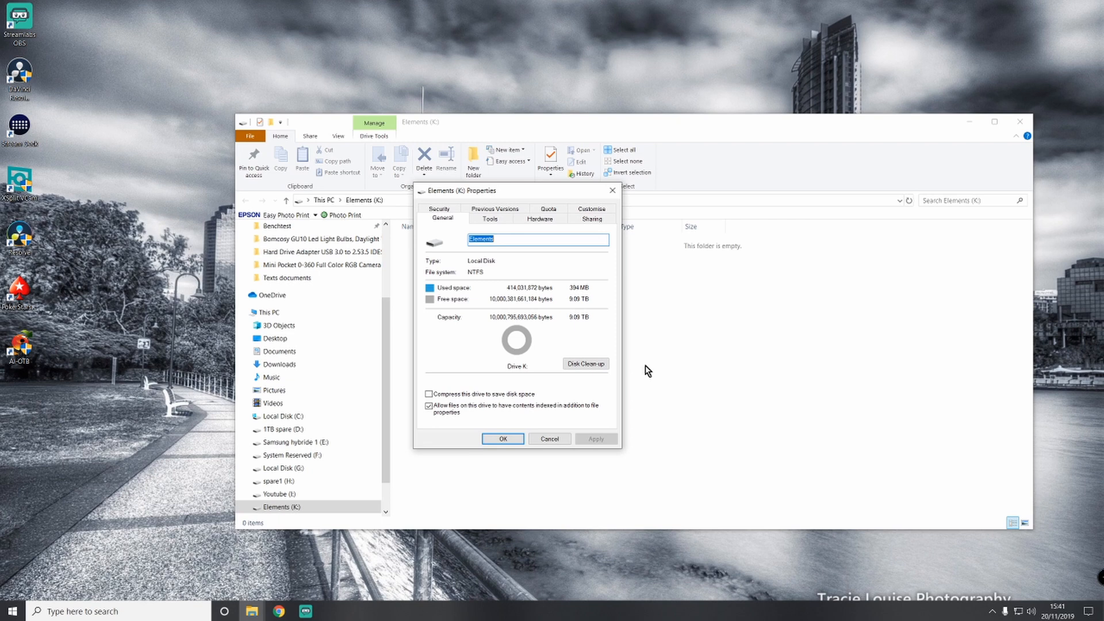
mouse_move(576, 298)
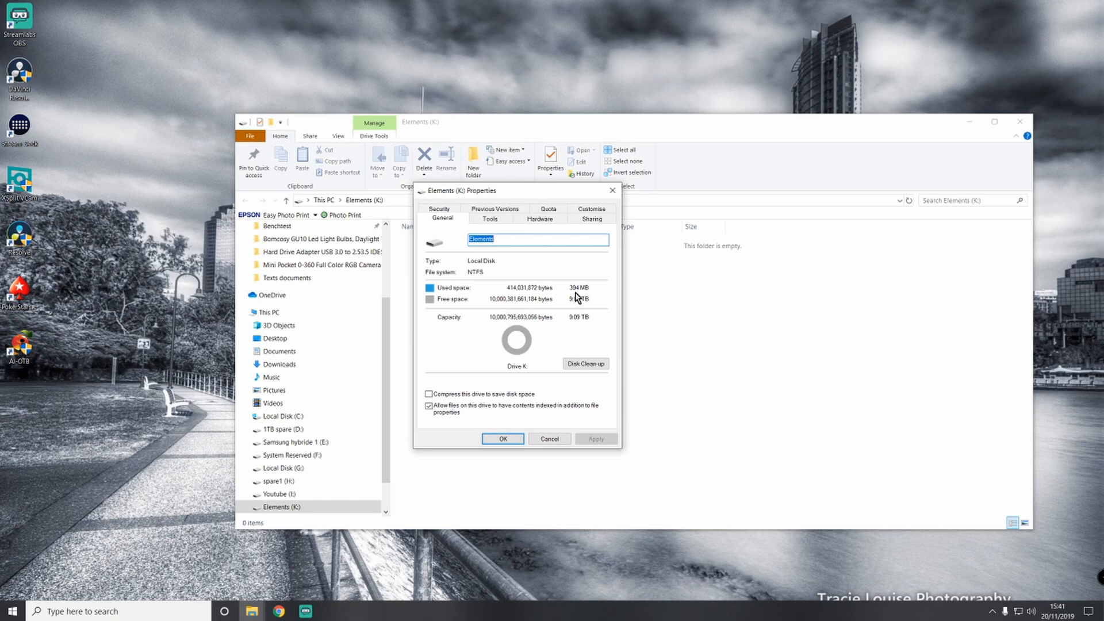
mouse_move(576, 452)
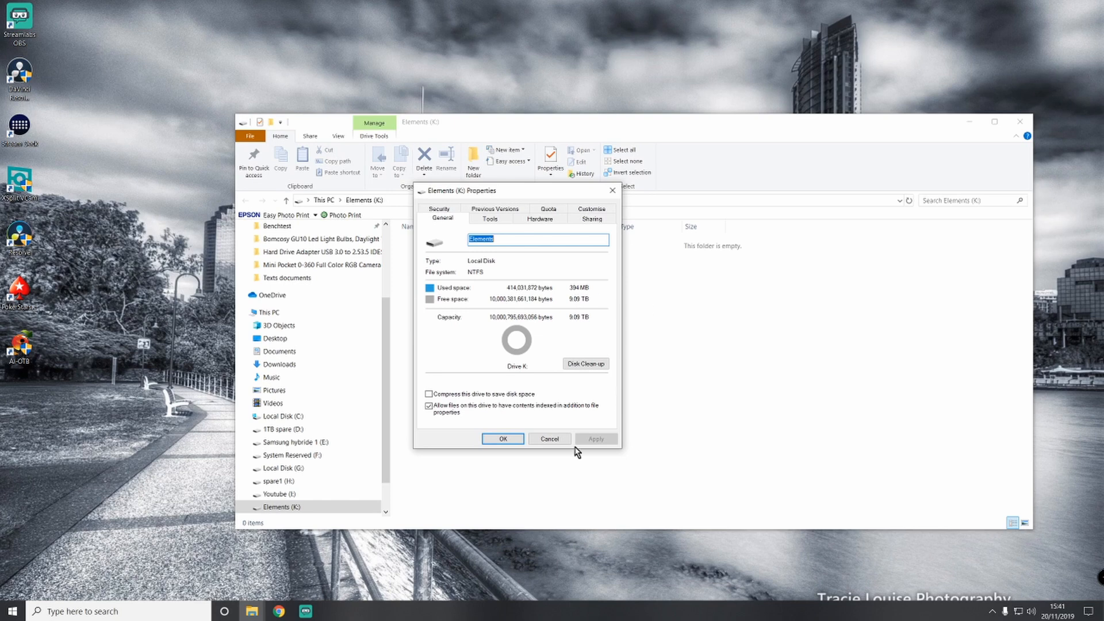
left_click(550, 439)
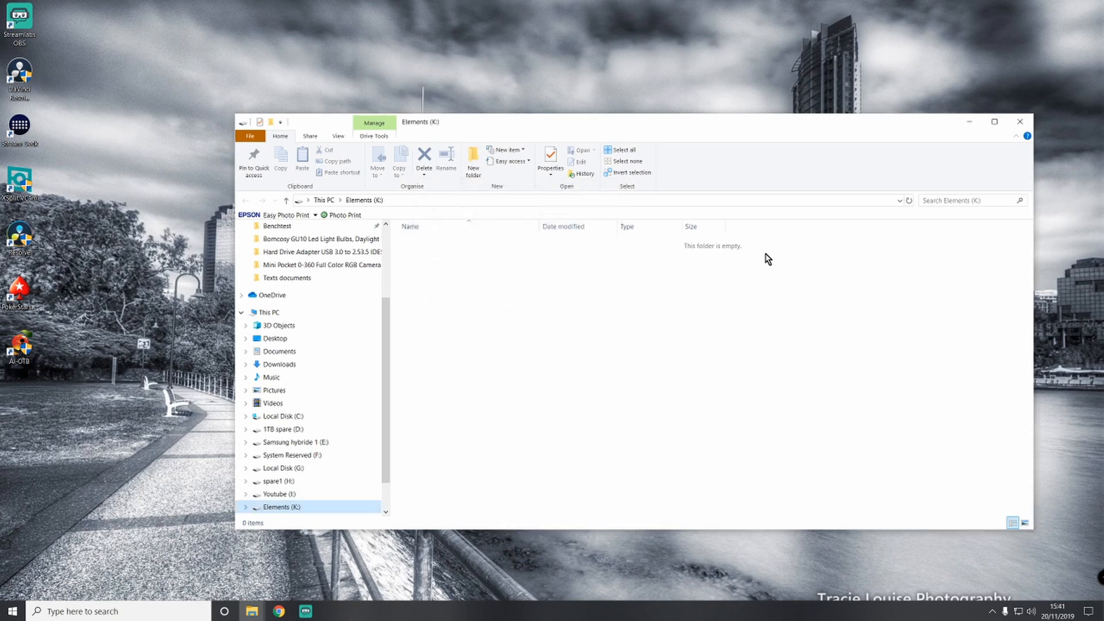
mouse_move(760, 258)
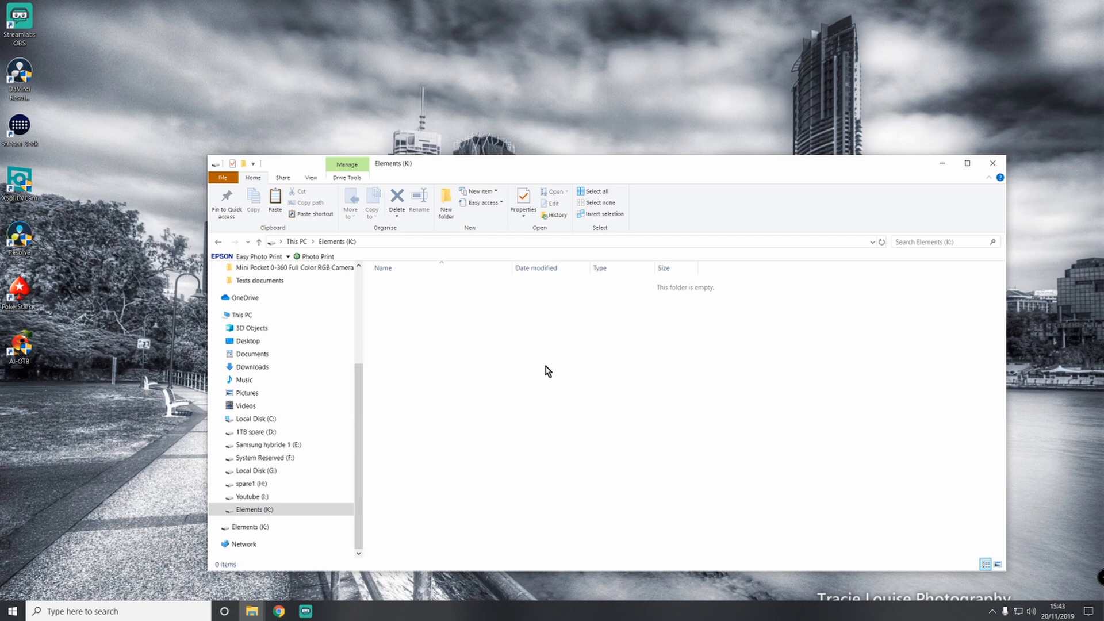
- Paste the test video S5550002.MP4 into the empty Elements (K:) drive
right_click(576, 355)
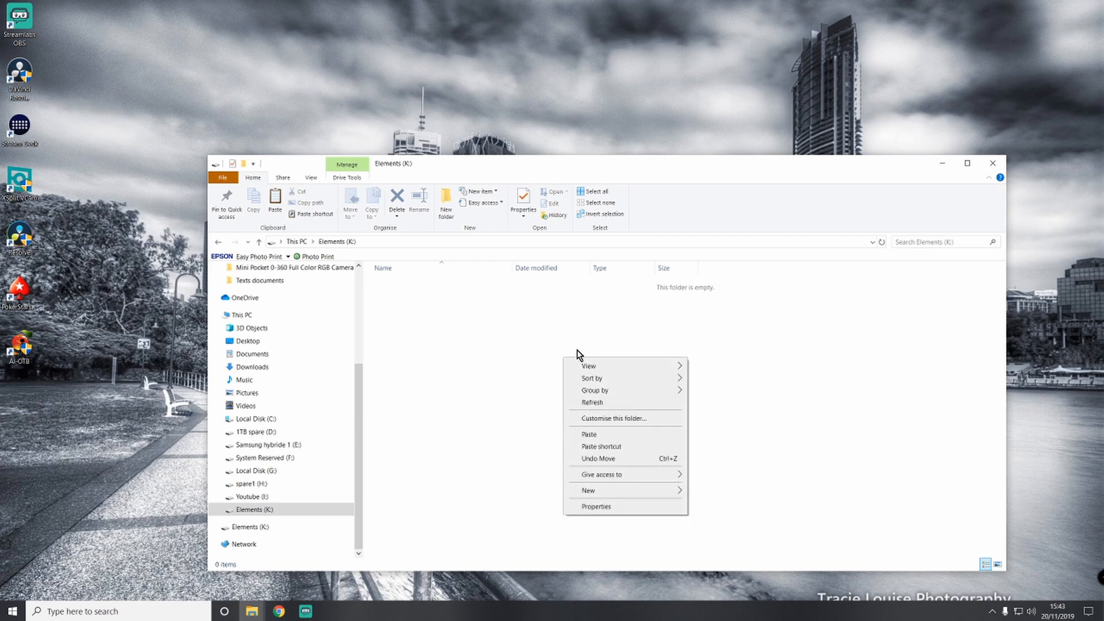
left_click(616, 436)
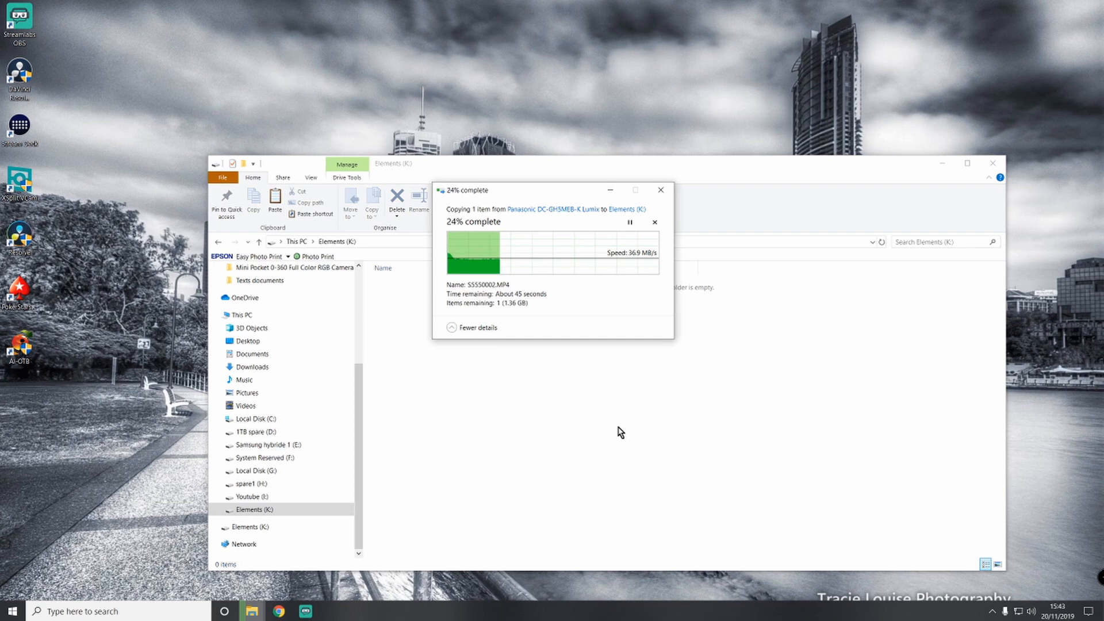
mouse_move(630, 415)
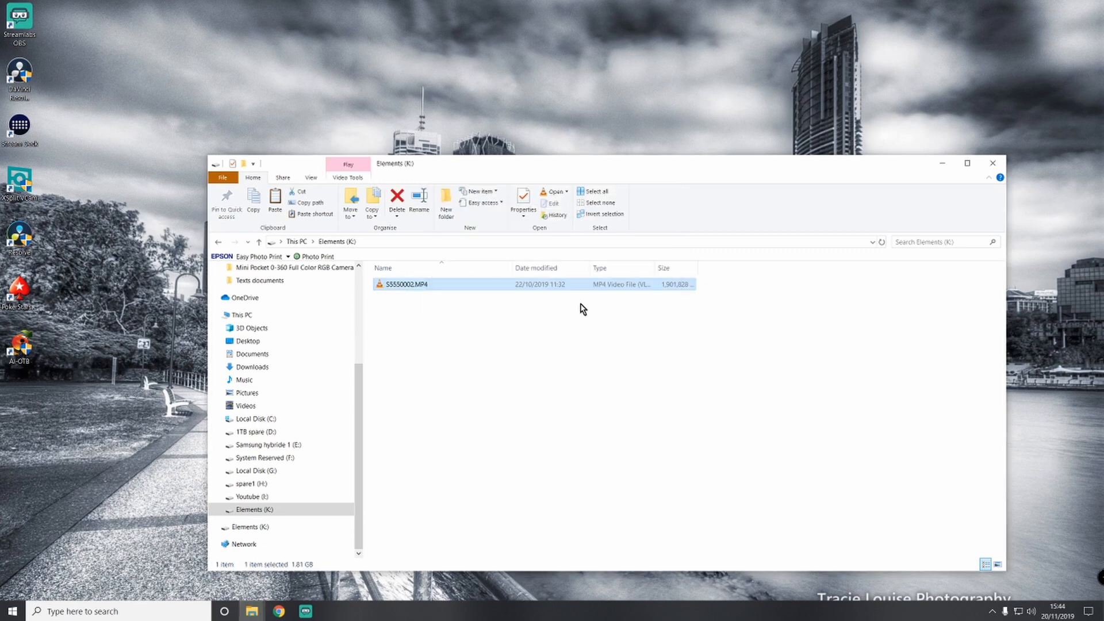
- Play the copied S5550002.MP4 from Elements (K:), then delete it
double_click(405, 284)
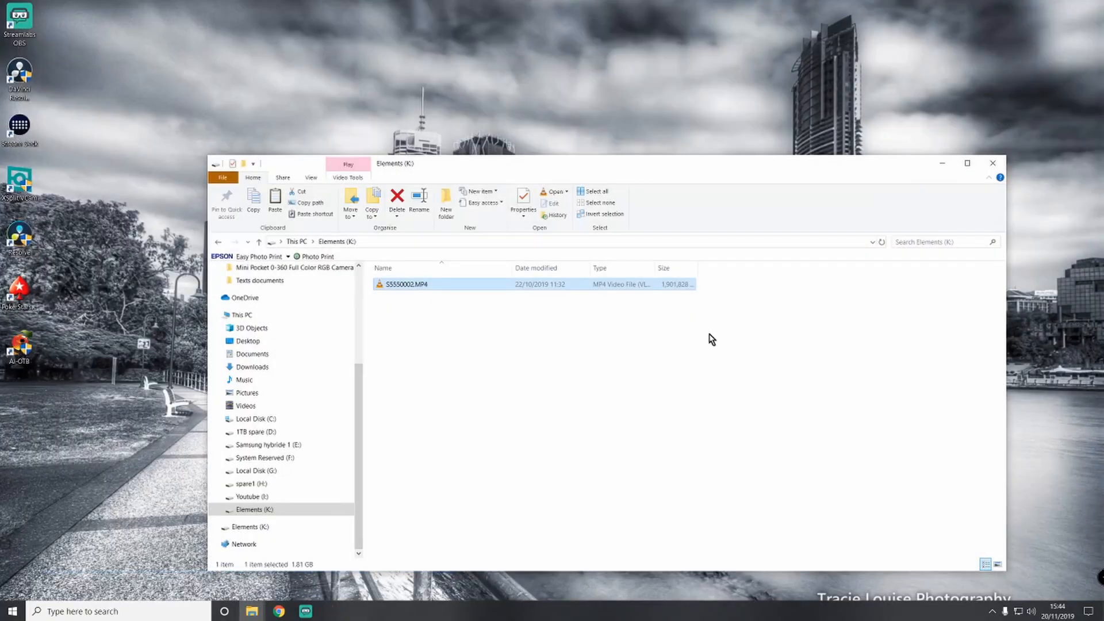
right_click(407, 283)
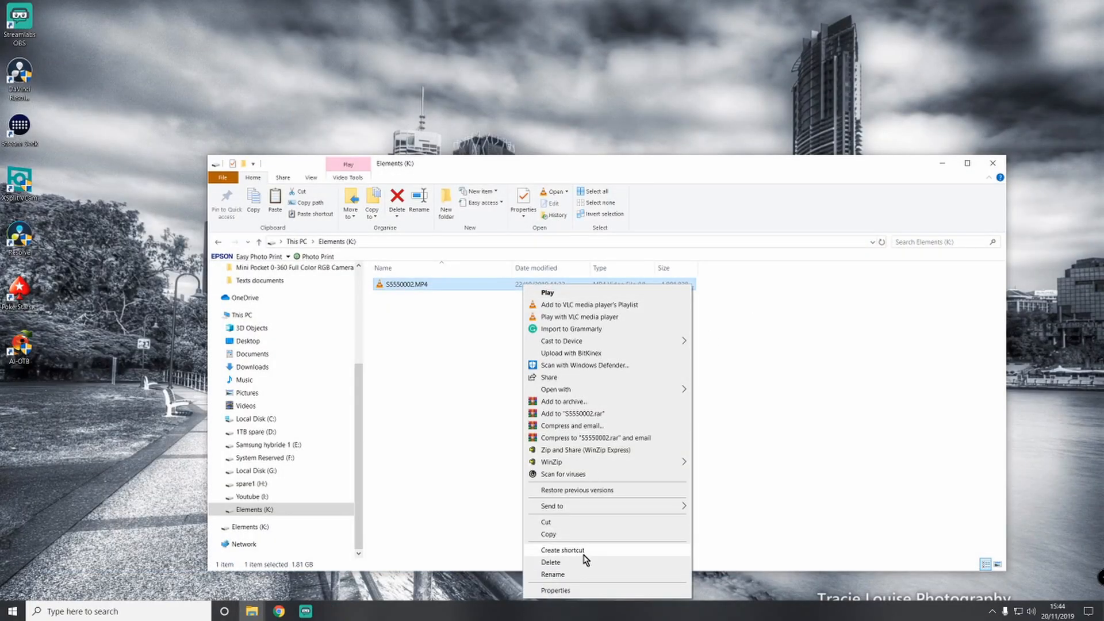
left_click(551, 562)
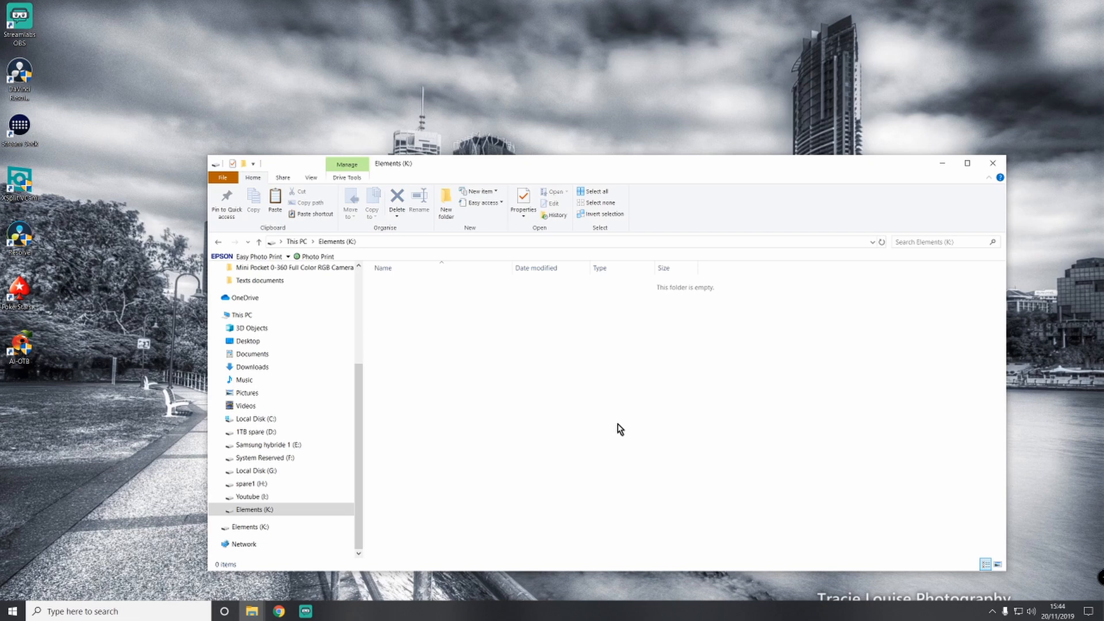
mouse_move(424, 529)
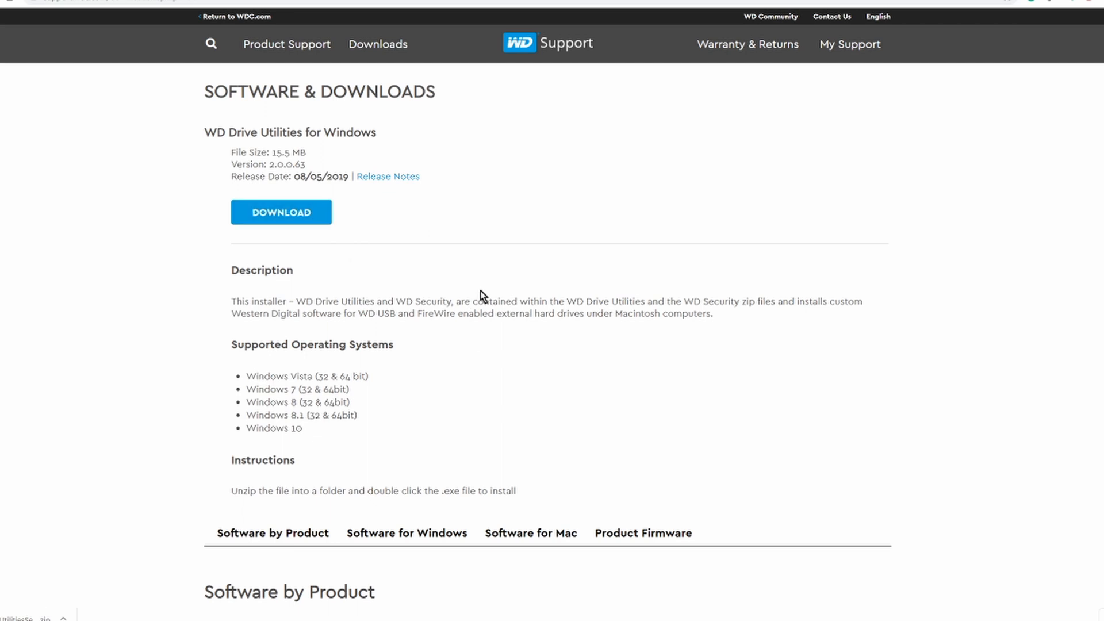
mouse_move(493, 276)
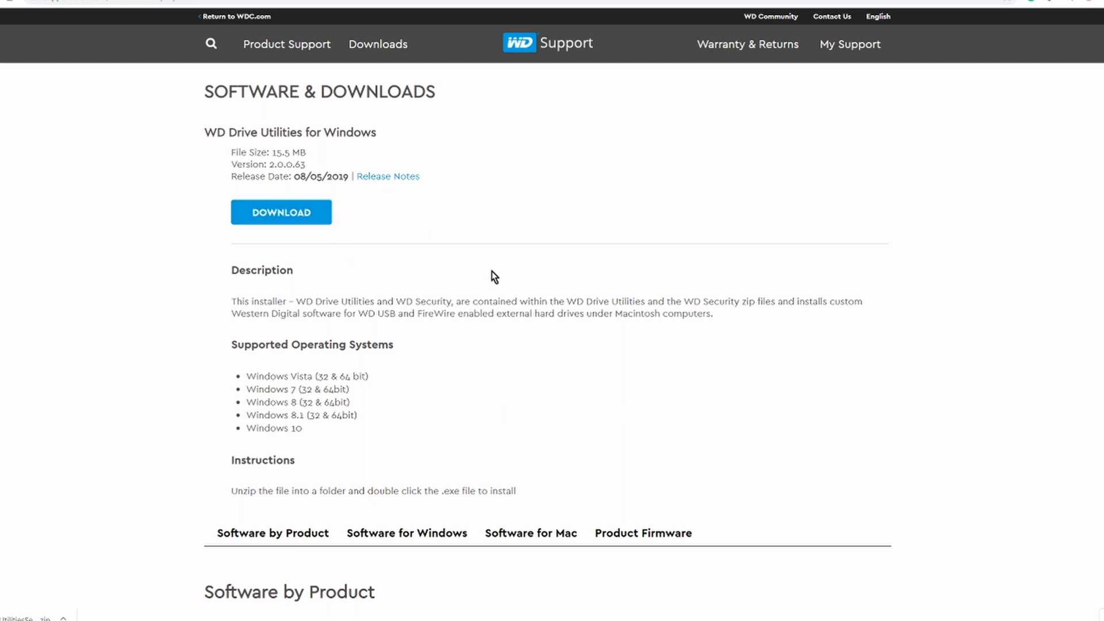
- Scroll the WD Software & Downloads page to the Software for Windows list
scroll("down", 3)
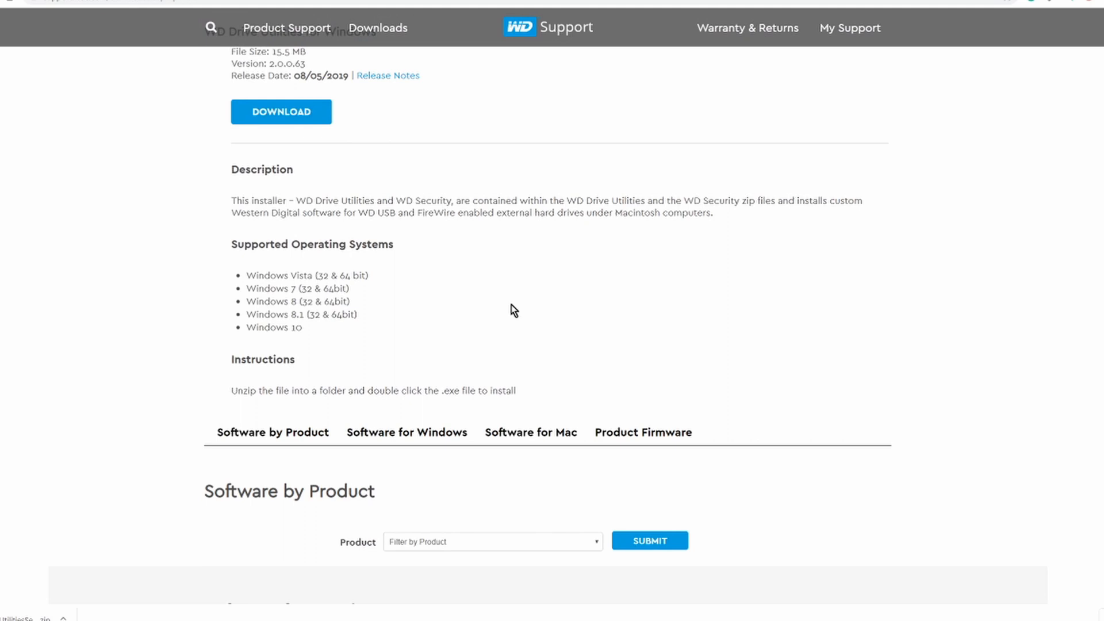
scroll("up", 3)
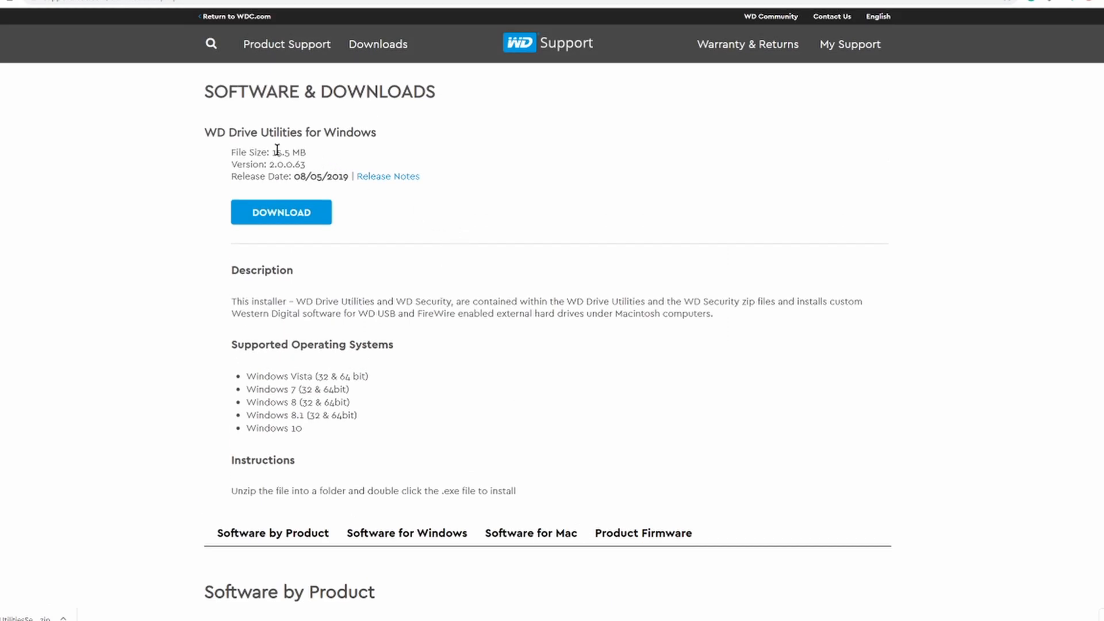
scroll("down", 3)
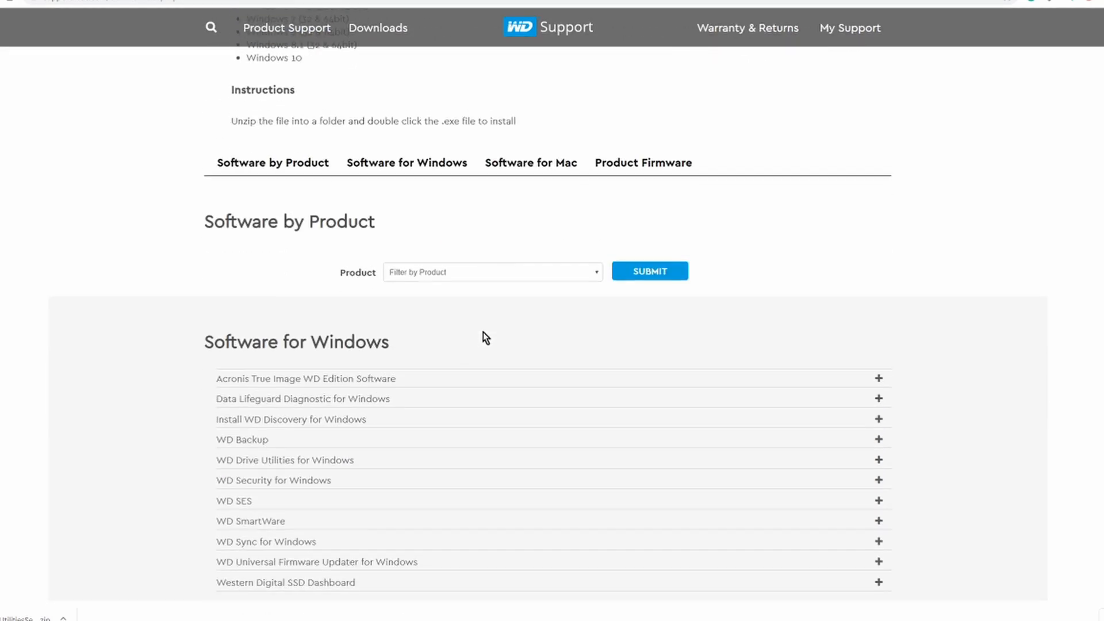
scroll("down", 3)
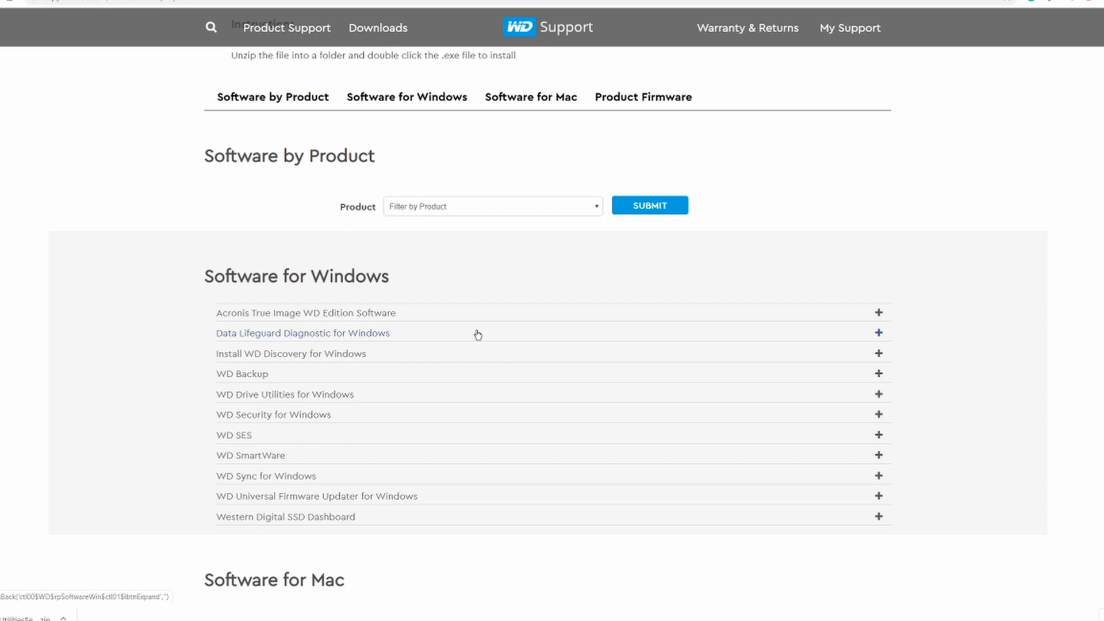
mouse_move(490, 315)
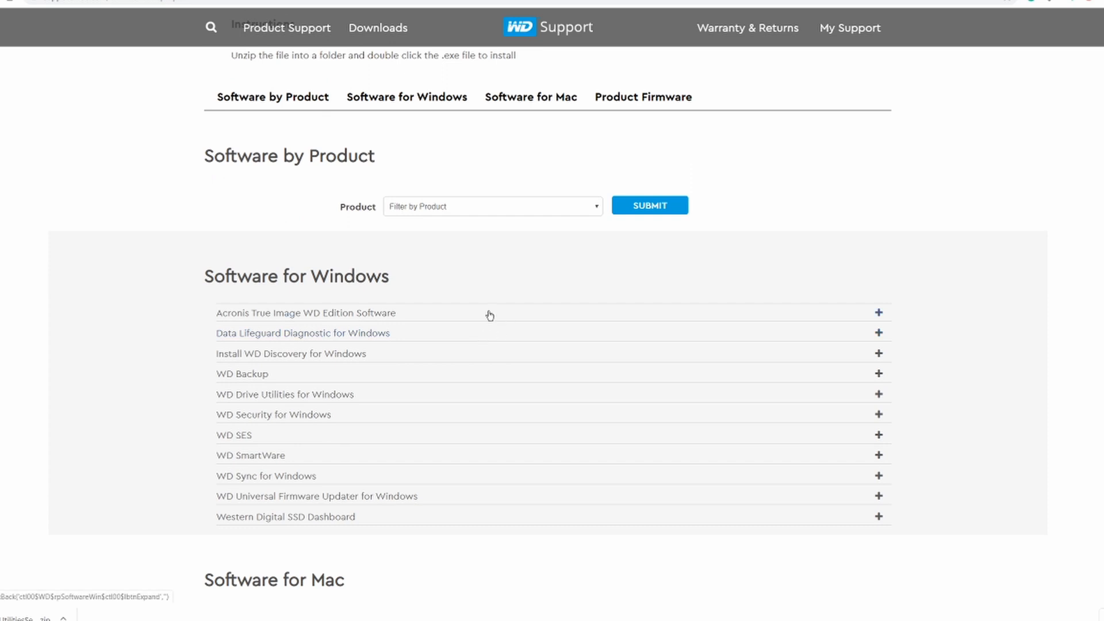
mouse_move(494, 319)
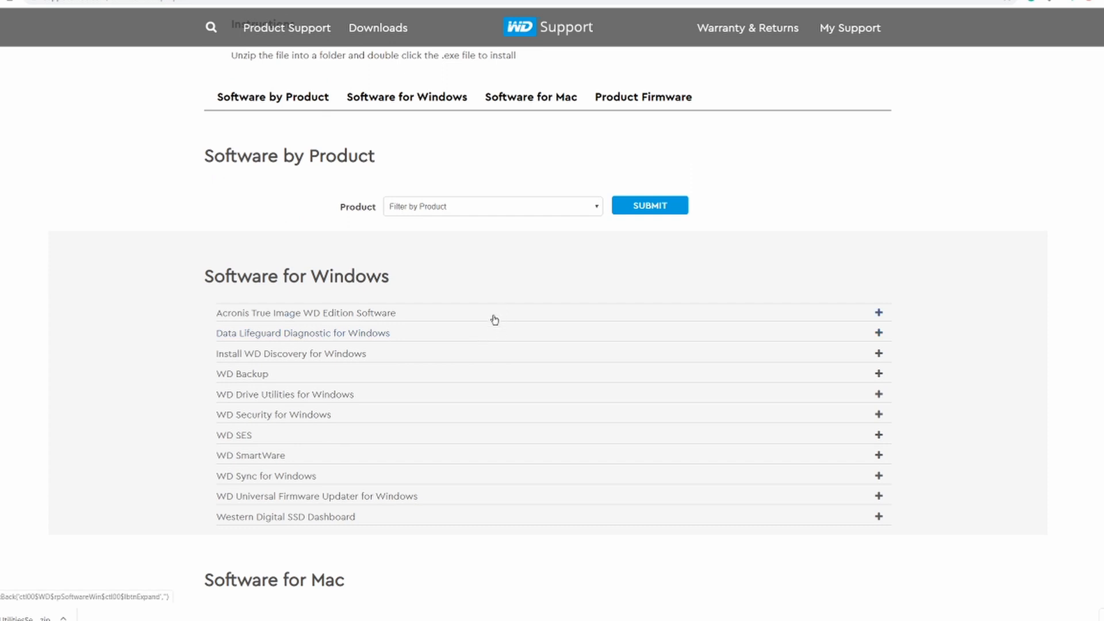